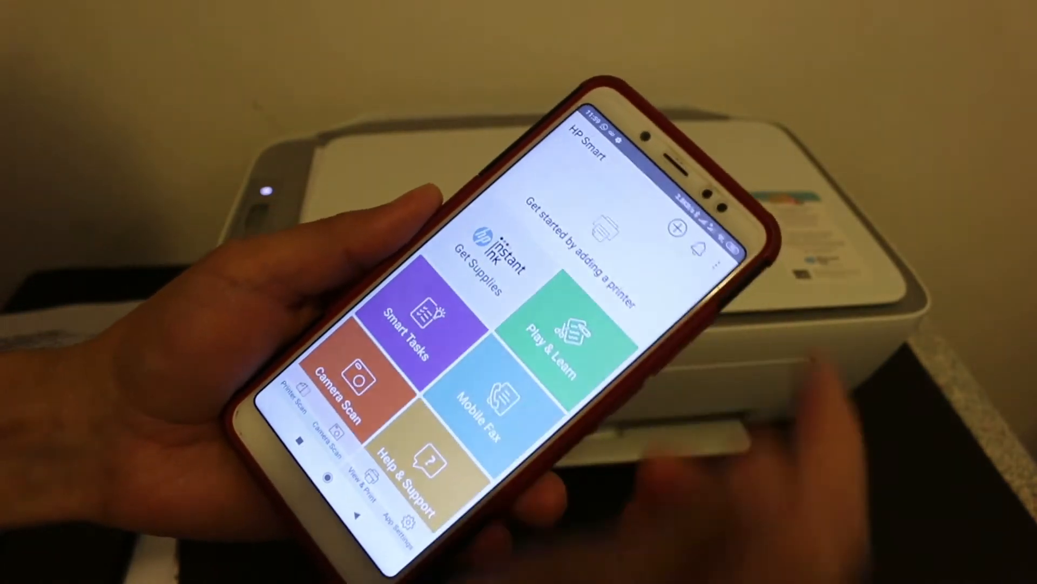
Step: Begin adding a new printer from the HP Smart home screen
left_click(676, 227)
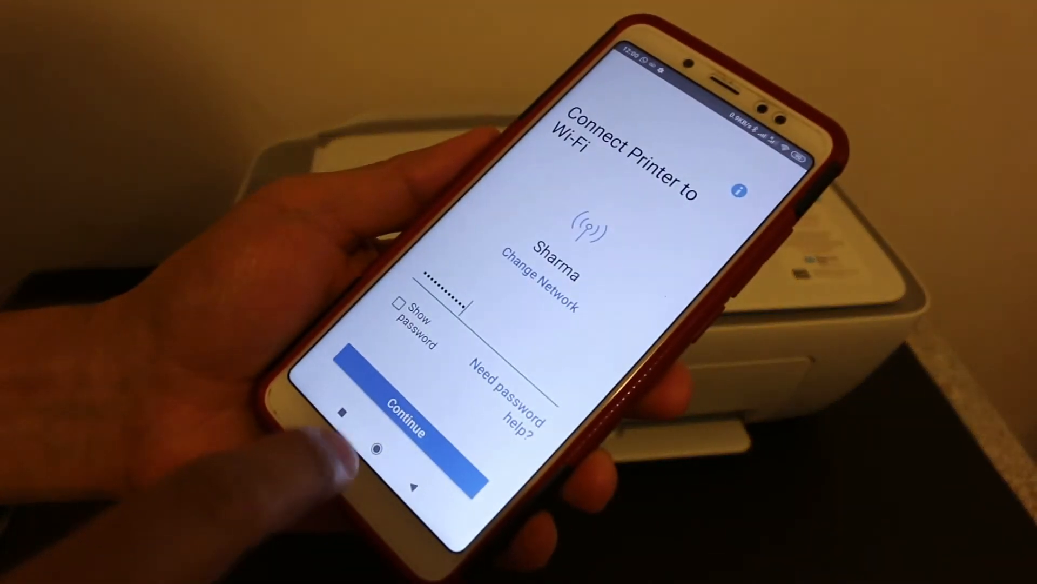
Step: Connect the printer to the home Wi-Fi with the entered password and continue guided setup
left_click(404, 416)
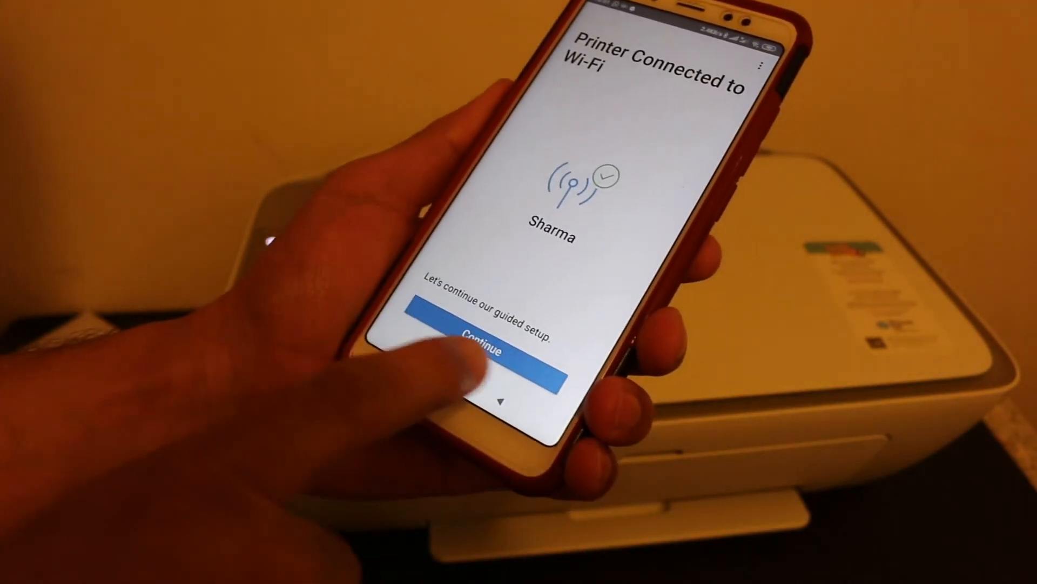
left_click(483, 347)
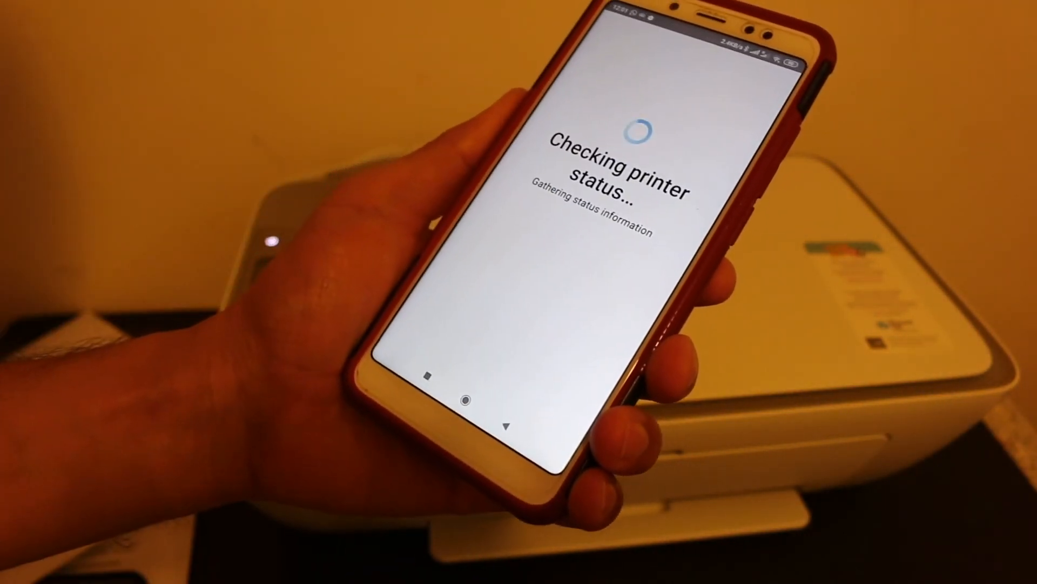